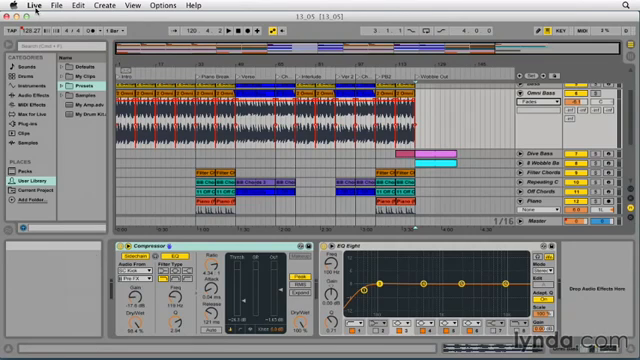
Bring up the program preferences from the menu bar.
{"action": "left_click", "coordinate": [22, 7]}
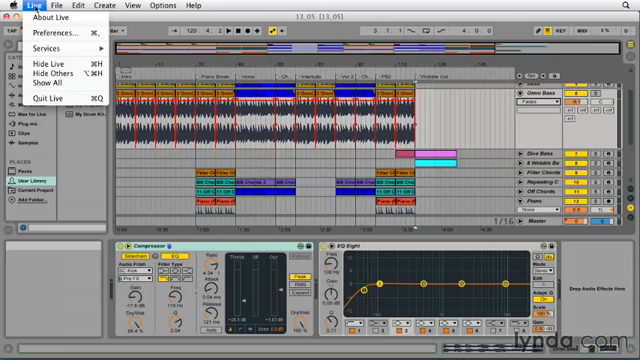
{"action": "mouse_move", "coordinate": [55, 35]}
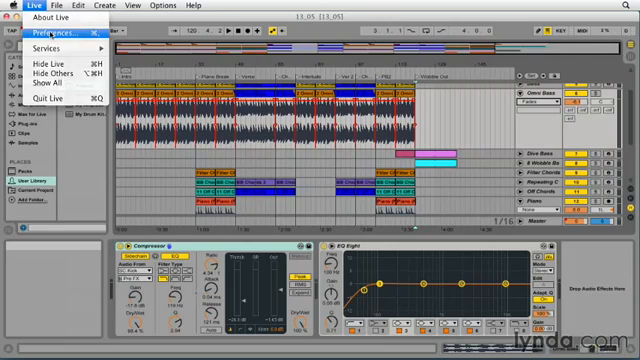
{"action": "left_click", "coordinate": [47, 35]}
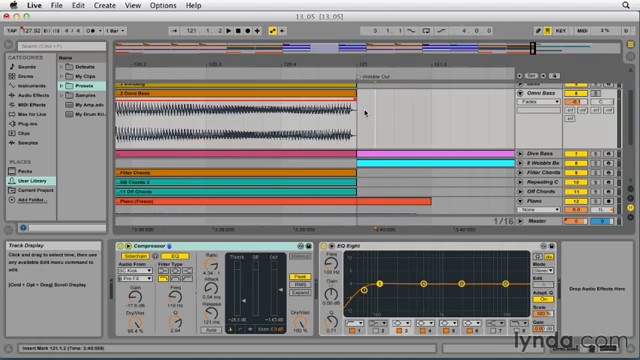
Add a fade-out to the end of the last Omni Bass clip via its context menu.
{"action": "right_click", "coordinate": [370, 115]}
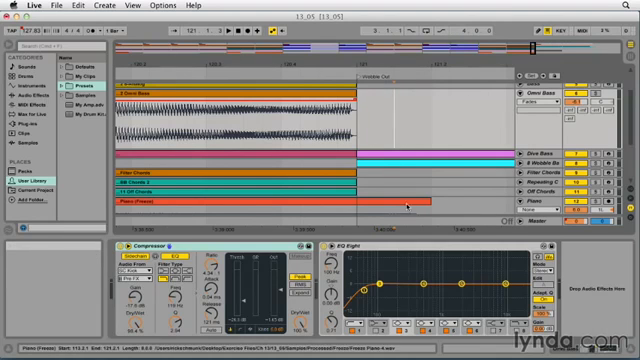
{"action": "left_click", "coordinate": [367, 120]}
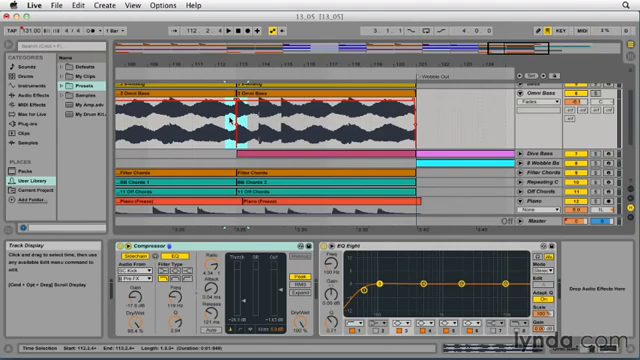
Create a crossfade across the boundary of the last two Omni Bass clips.
{"action": "right_click", "coordinate": [240, 120]}
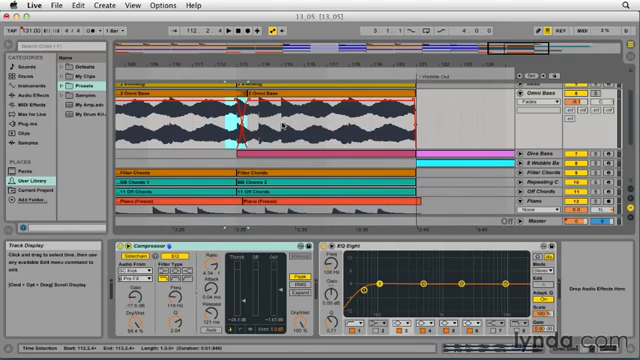
{"action": "mouse_move", "coordinate": [285, 130]}
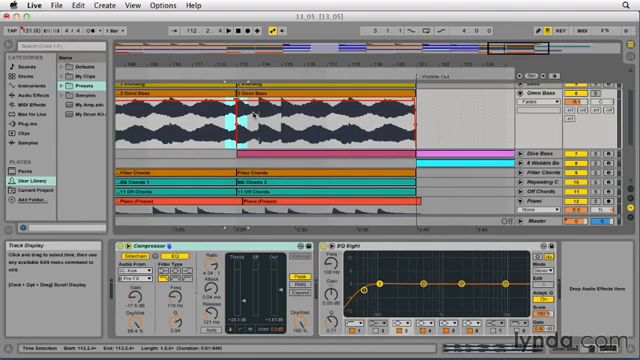
{"action": "mouse_move", "coordinate": [330, 118]}
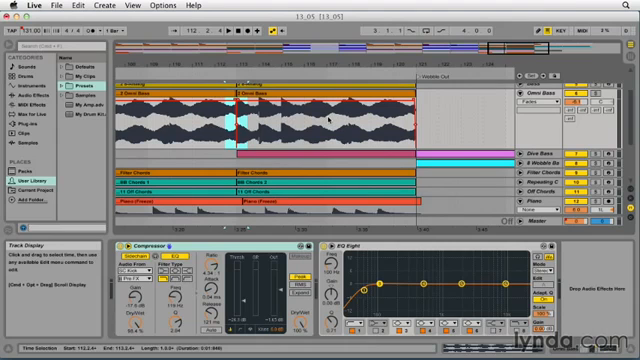